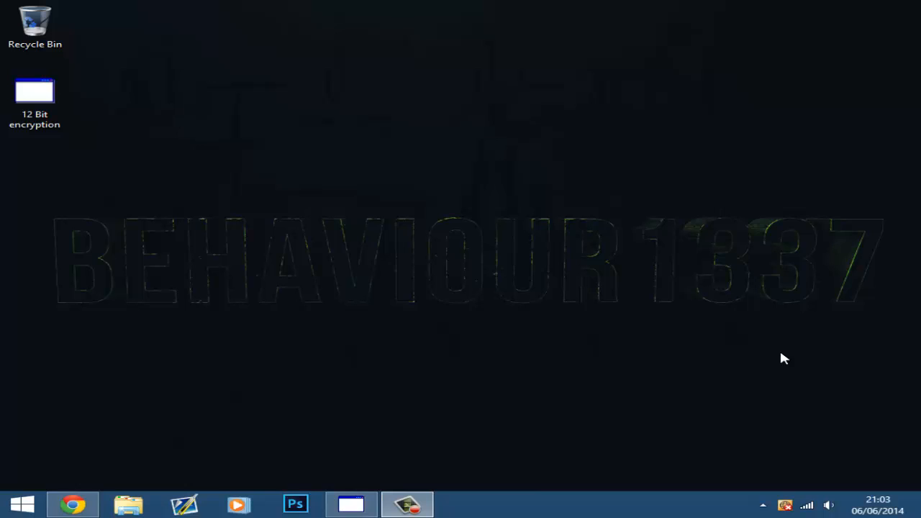
mouse_move(635, 336)
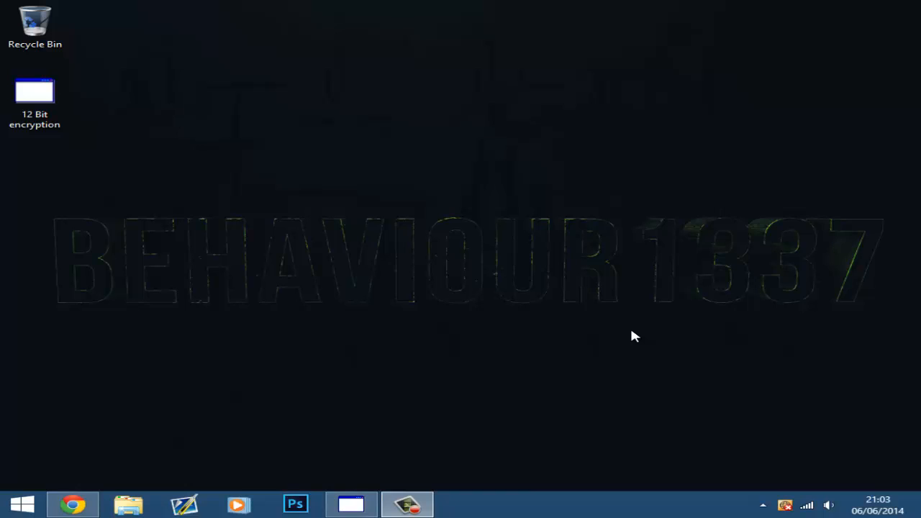
mouse_move(612, 420)
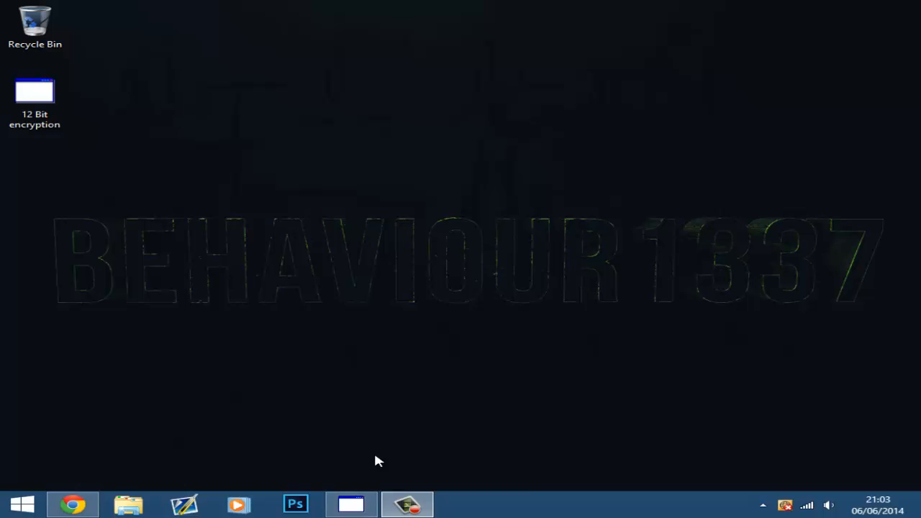
mouse_move(373, 374)
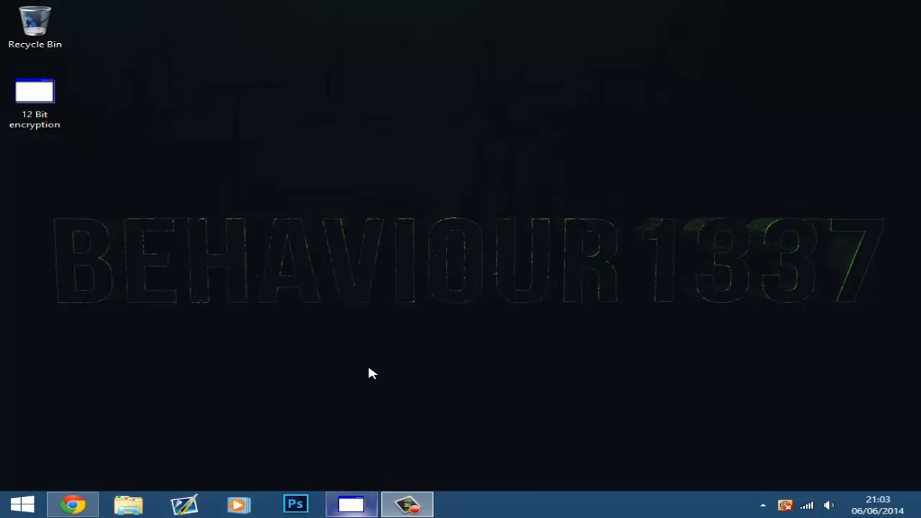
Step: Launch the 12 Bit encryption tool from the desktop and move its window toward the screen centre
left_click(35, 101)
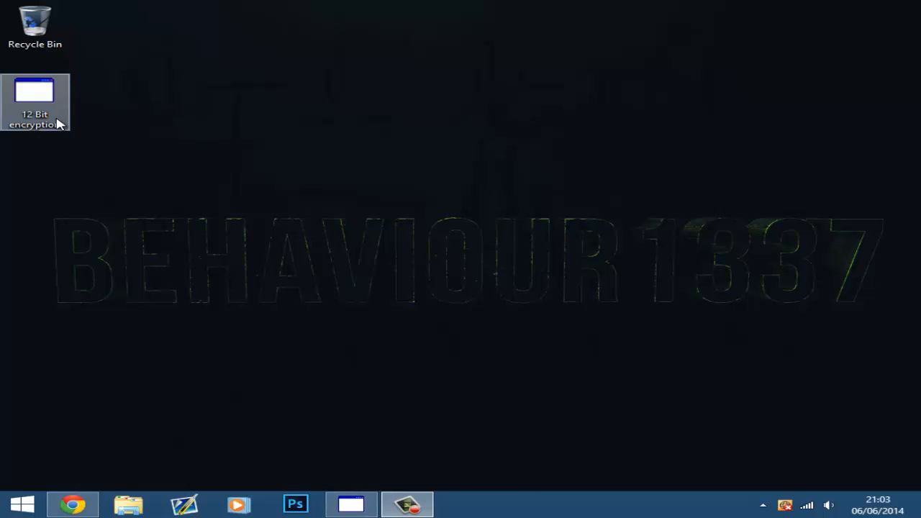
mouse_move(50, 110)
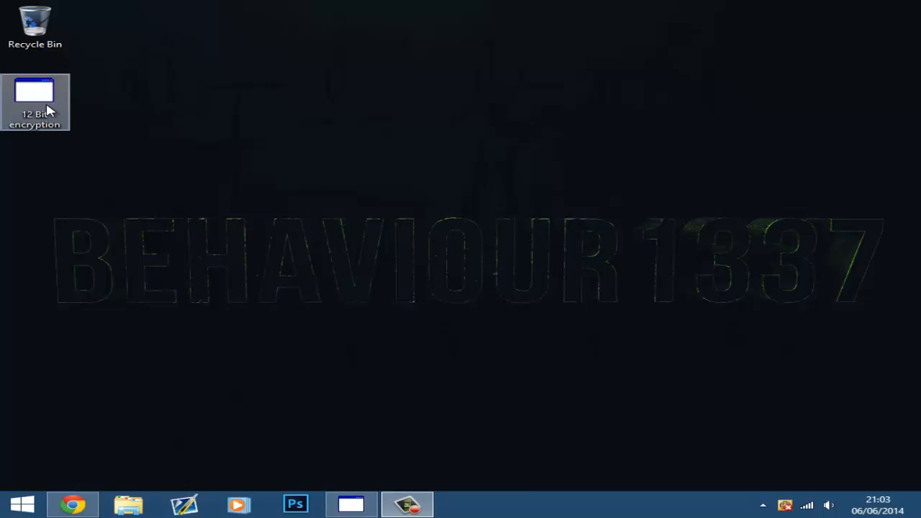
mouse_move(7, 107)
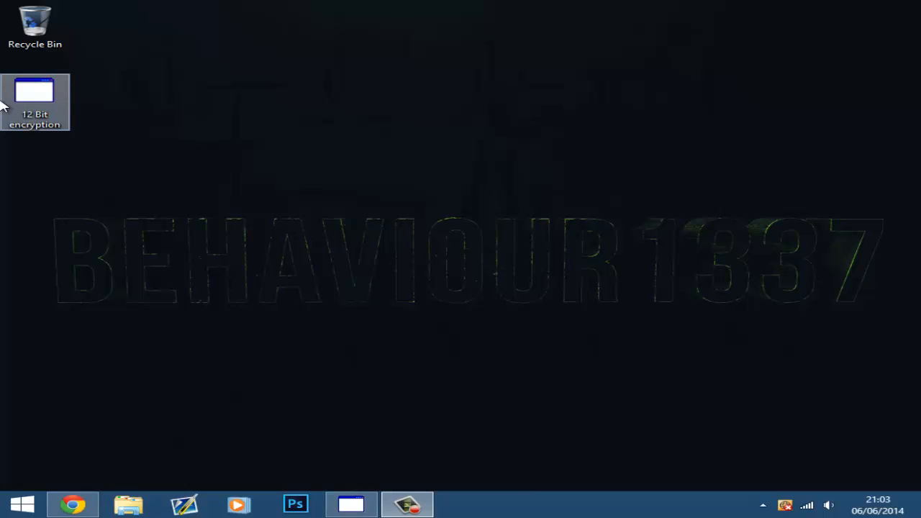
left_click(281, 315)
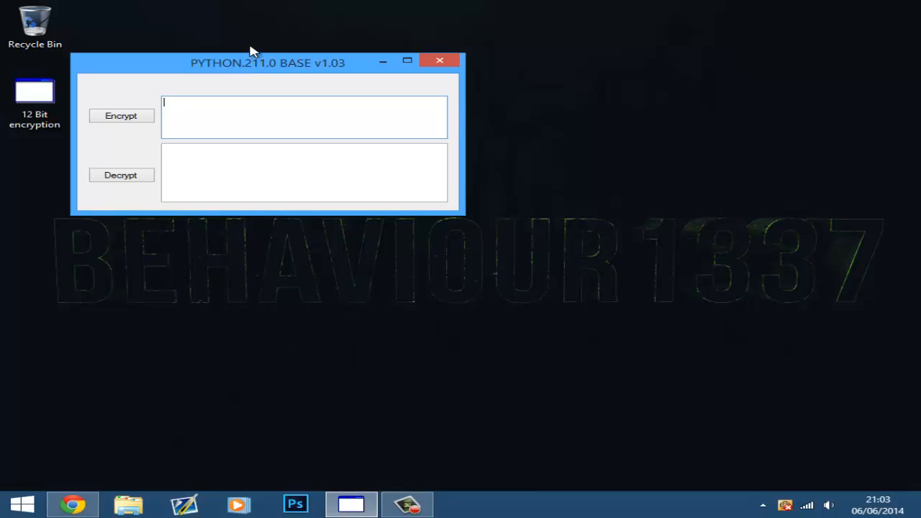
left_click_drag(268, 63, 457, 113)
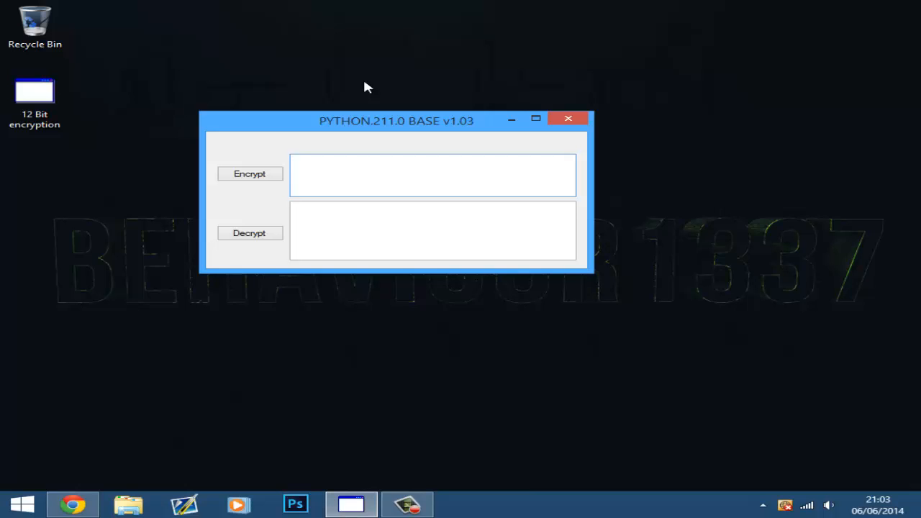
left_click(432, 174)
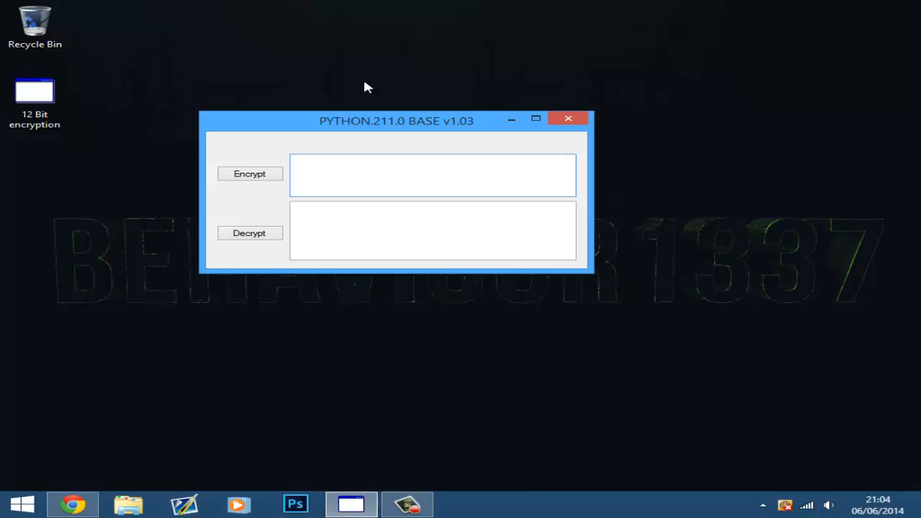
Step: Encrypt the phrase 'hello world' into a scrambled string of Greek-like letters and digits
left_click(432, 175)
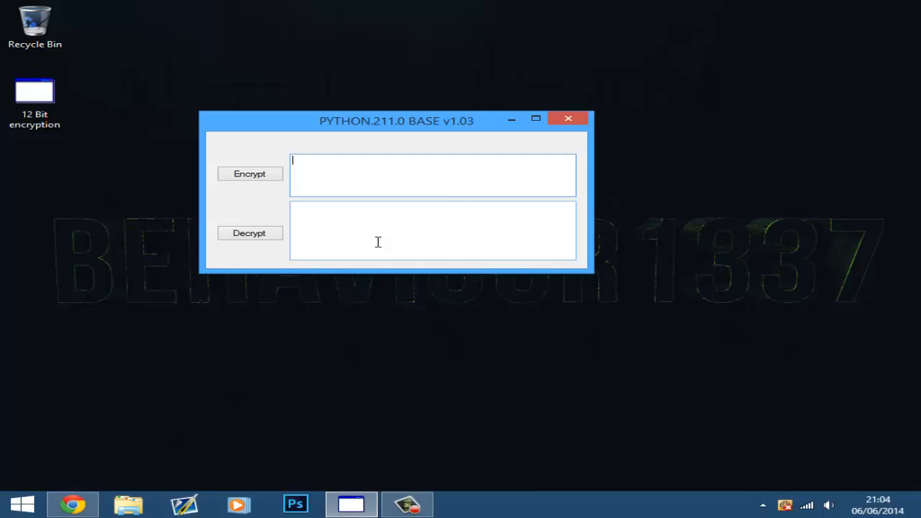
mouse_move(511, 119)
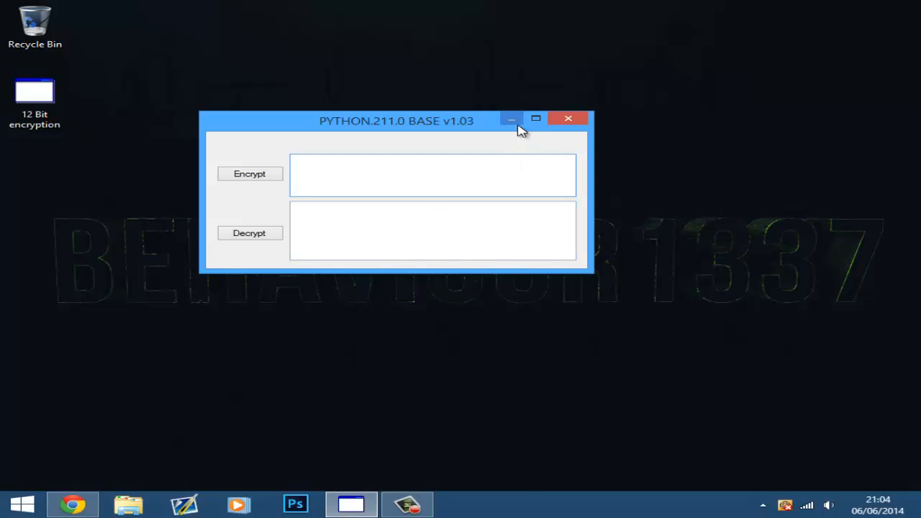
mouse_move(511, 119)
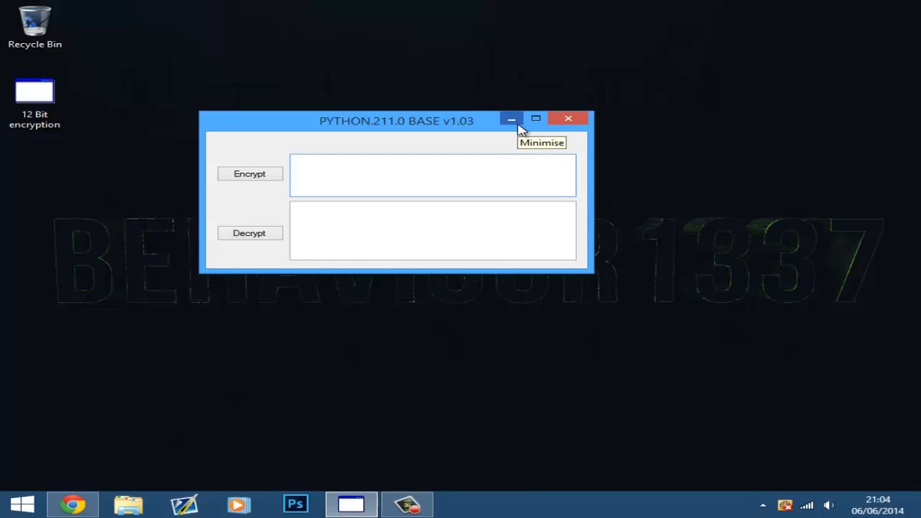
mouse_move(533, 134)
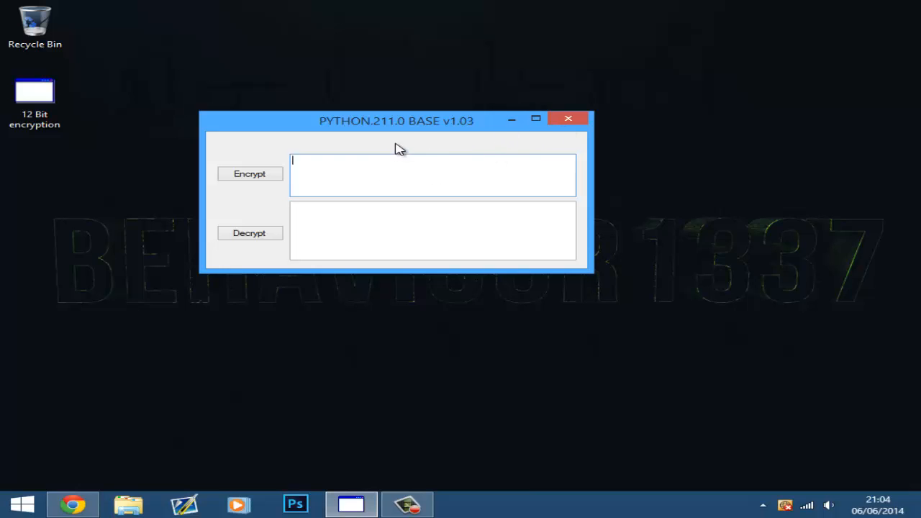
mouse_move(444, 269)
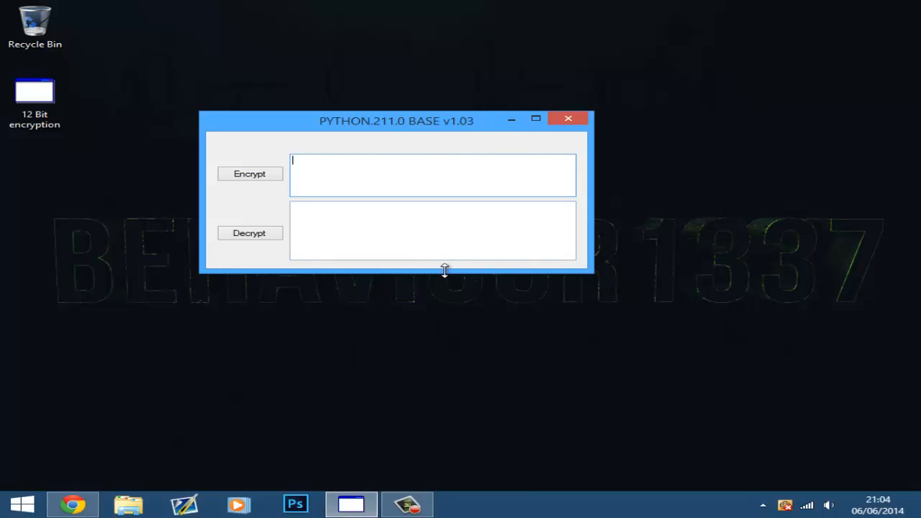
left_click_drag(445, 271, 448, 238)
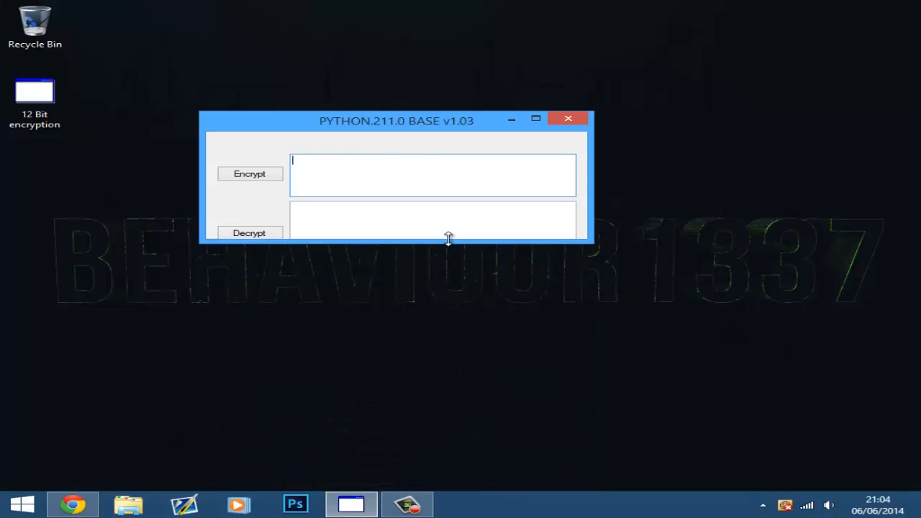
left_click_drag(448, 239, 448, 272)
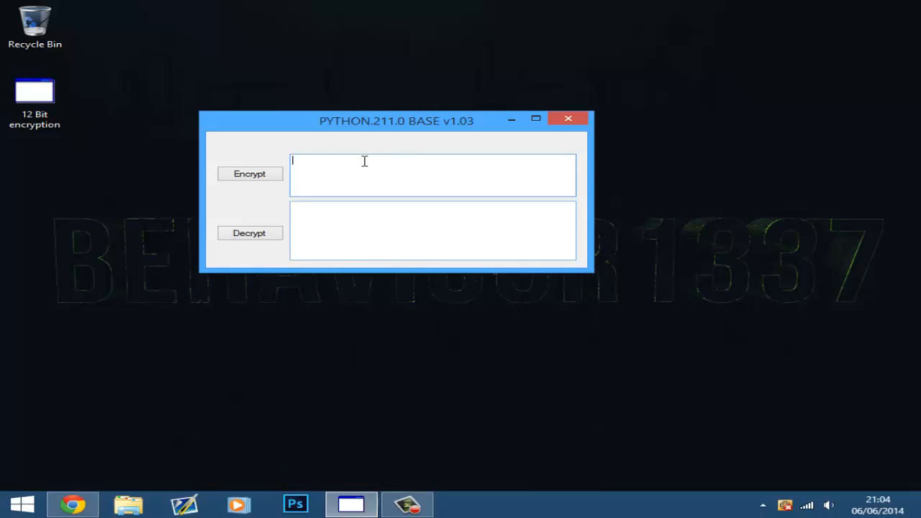
type("hel")
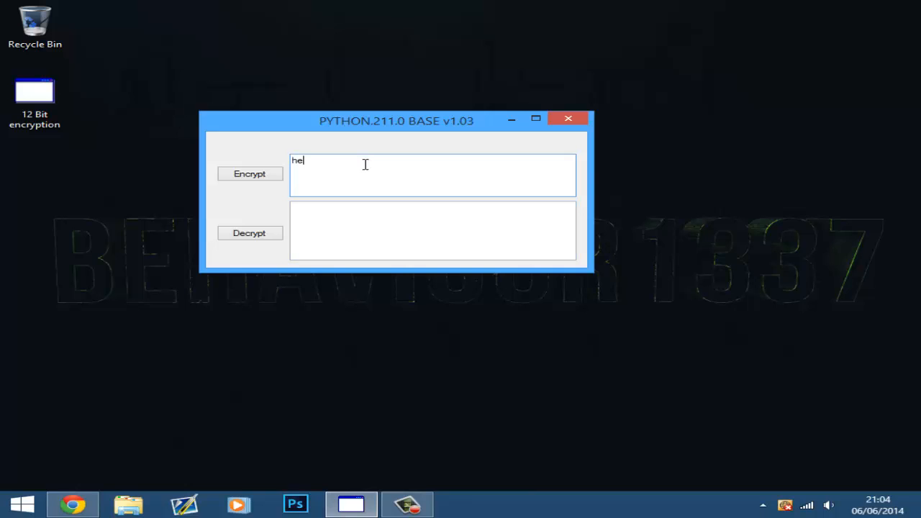
type("lo")
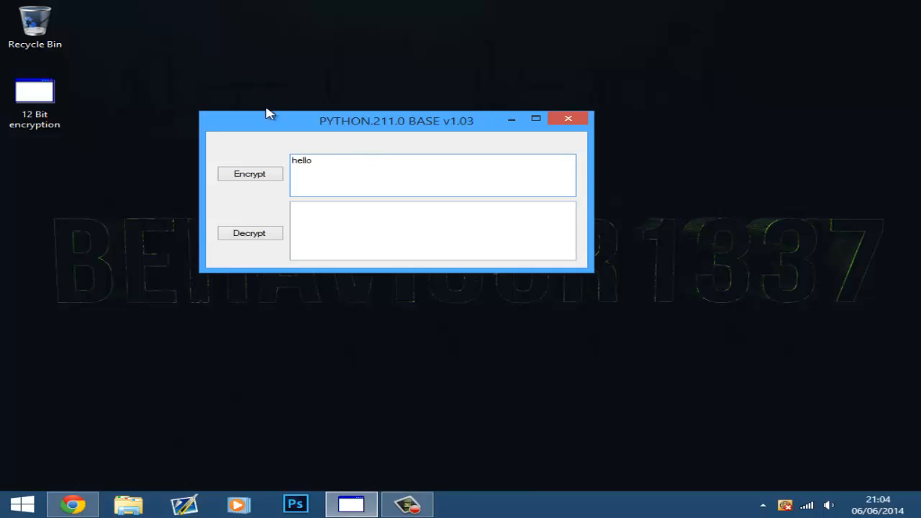
type("world")
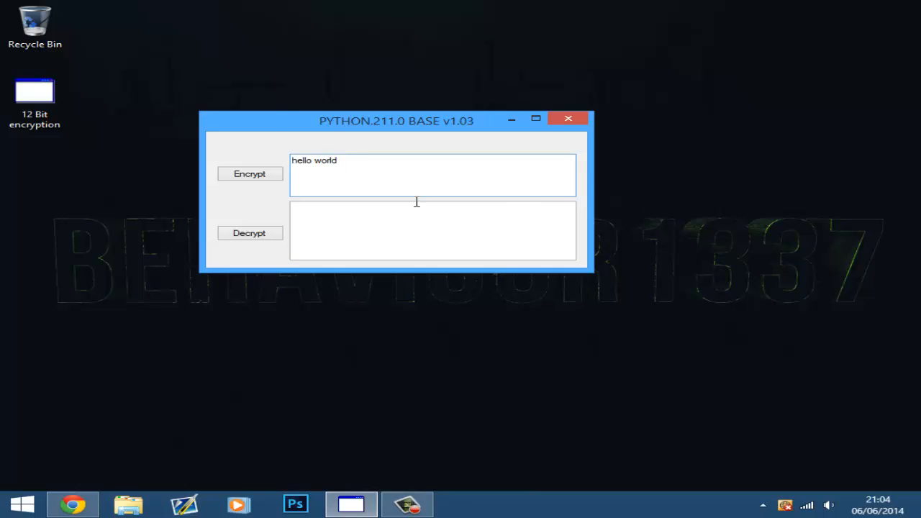
left_click(250, 174)
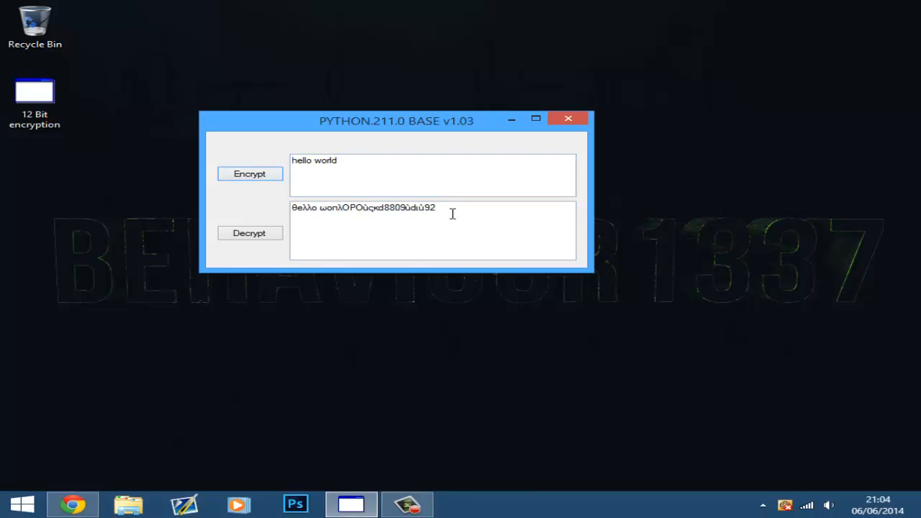
left_click(447, 215)
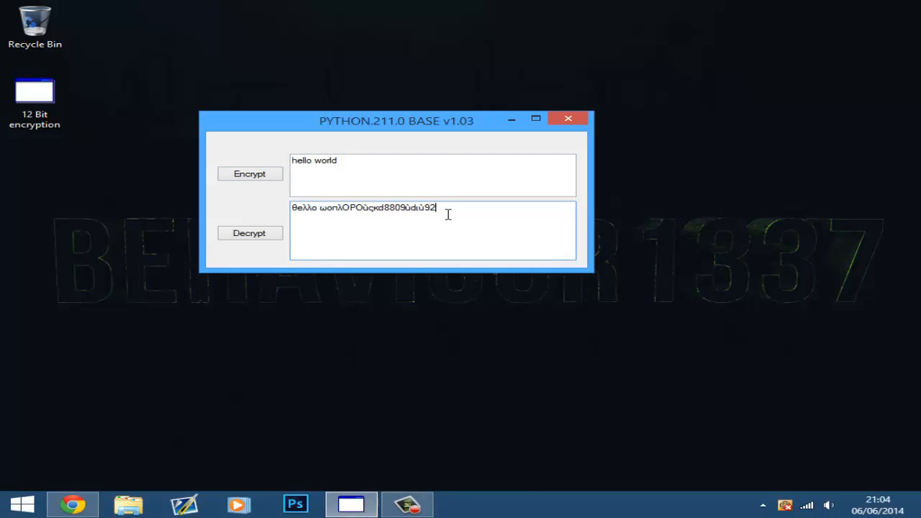
mouse_move(302, 418)
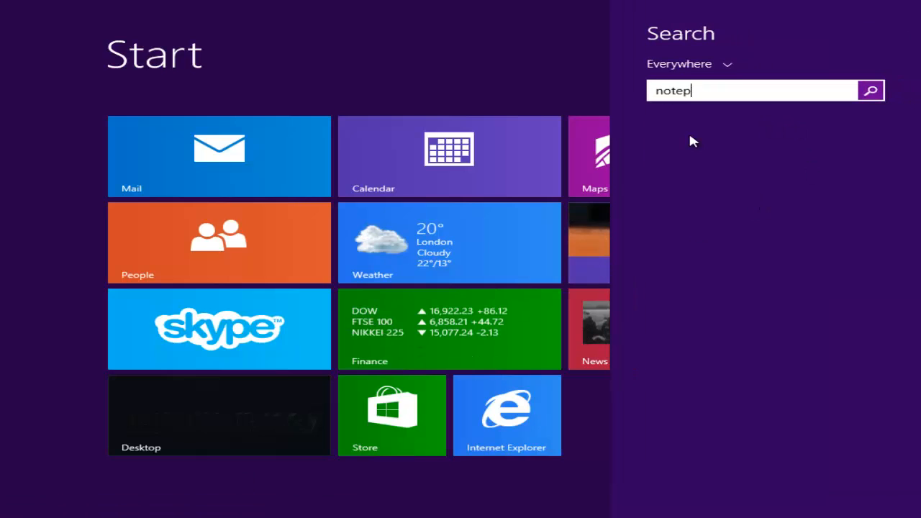
Step: Find Notepad through Start search and launch a new untitled document
type("ad")
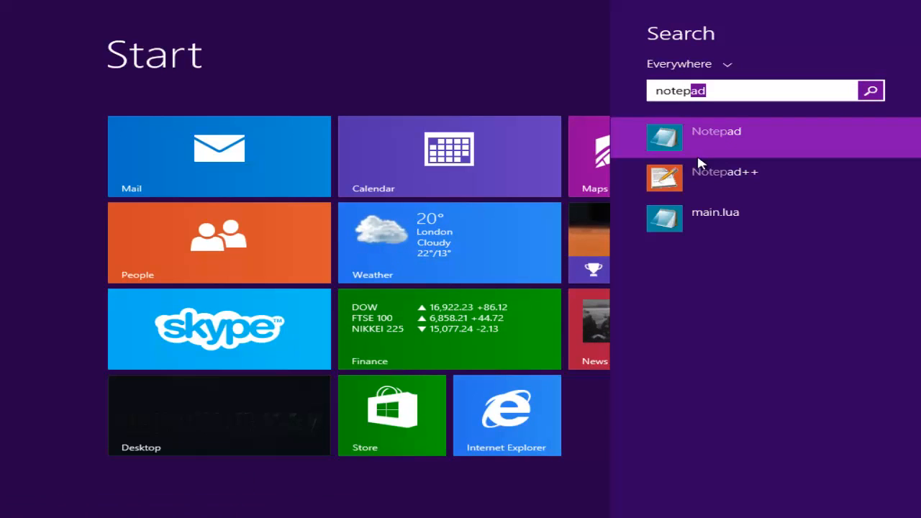
left_click(717, 131)
type("sy")
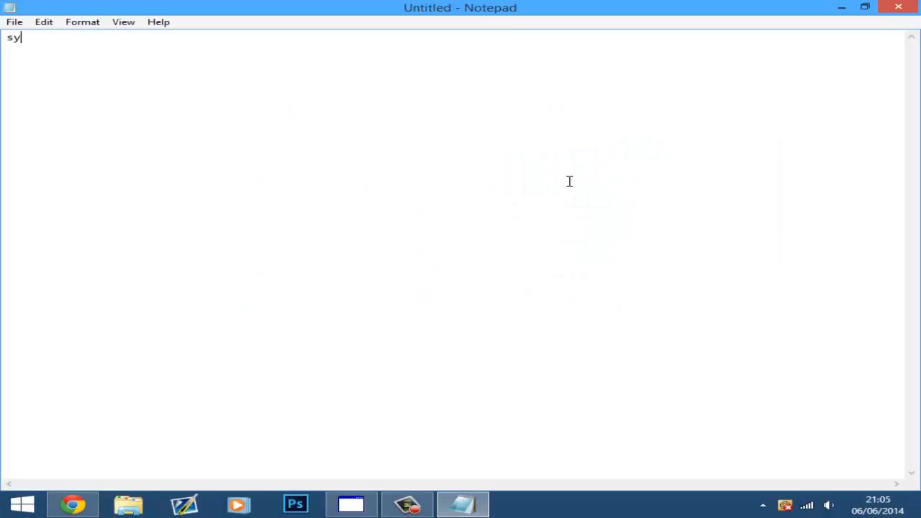
Step: Write the sentence 'super secret documents that nobody can ever ever see!!' in Notepad
type("per s")
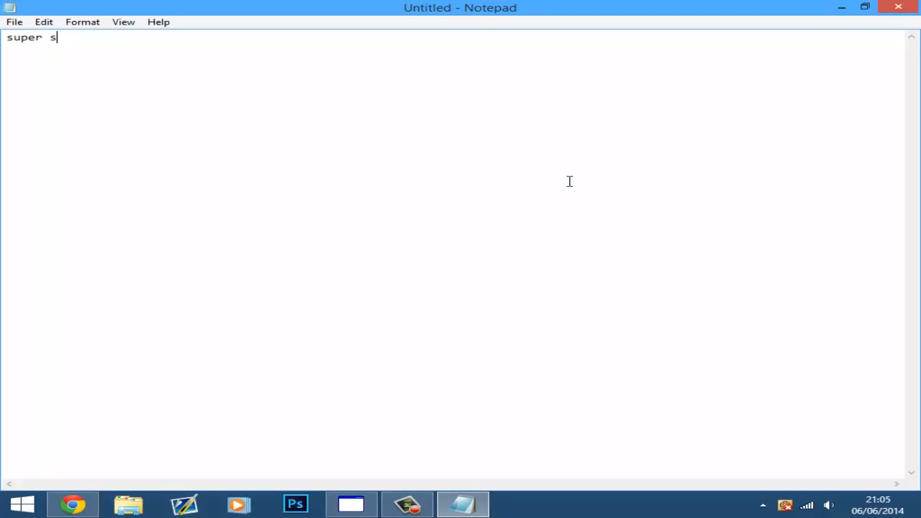
type("ecret docune")
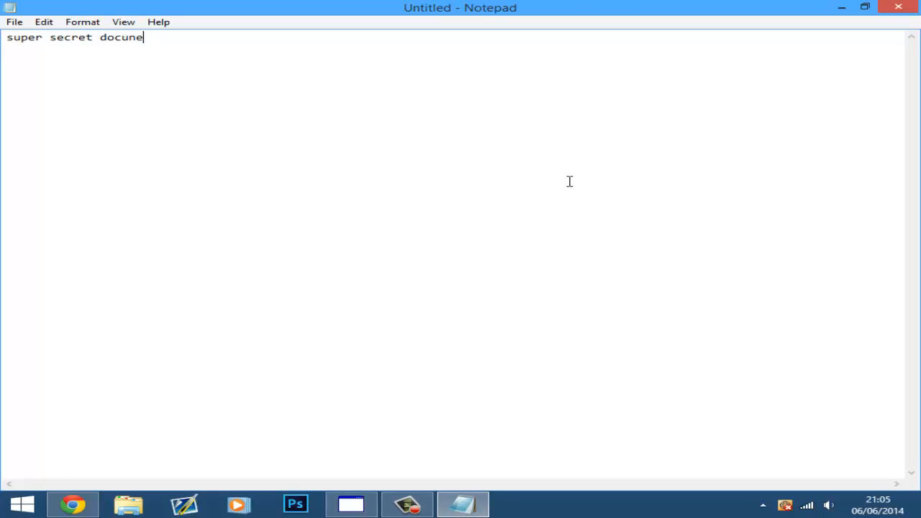
type("m")
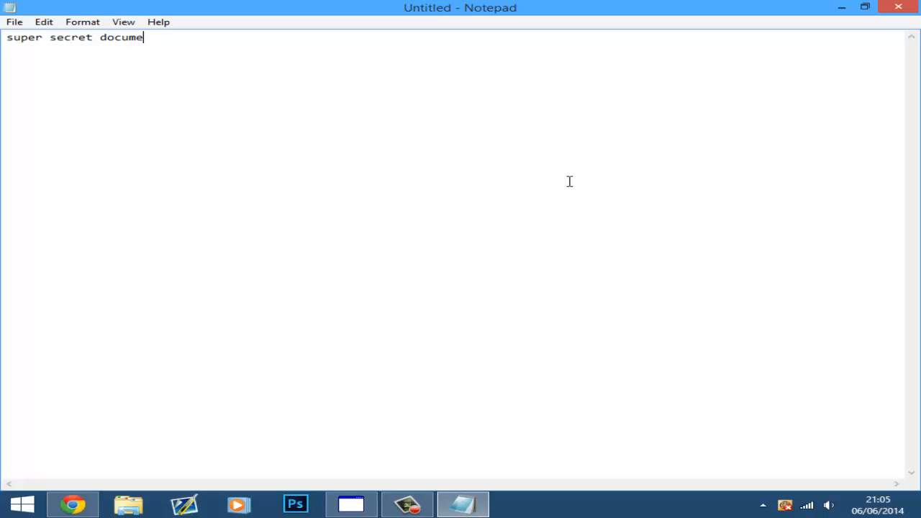
type("nts that")
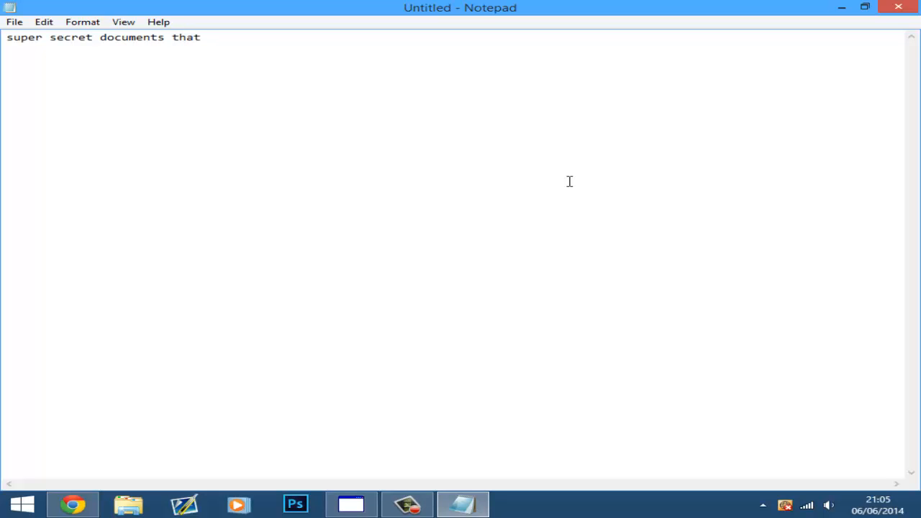
type("n")
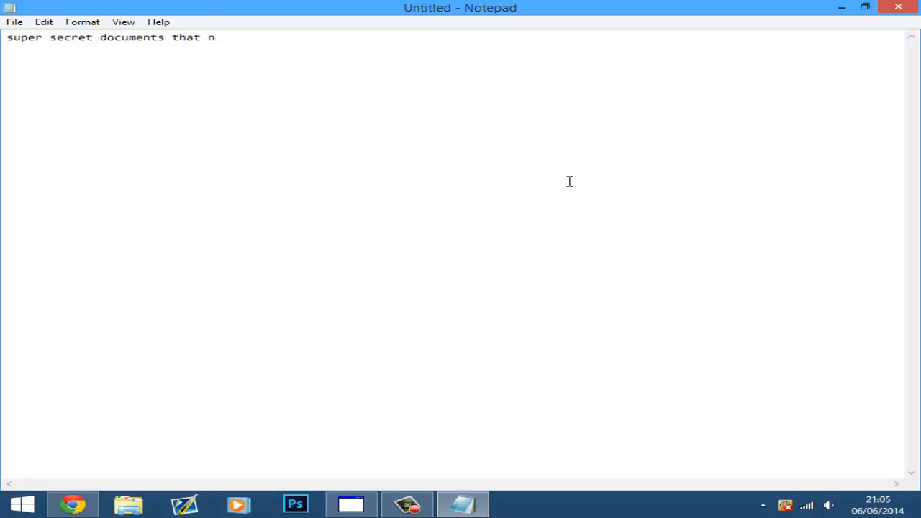
type("obody can")
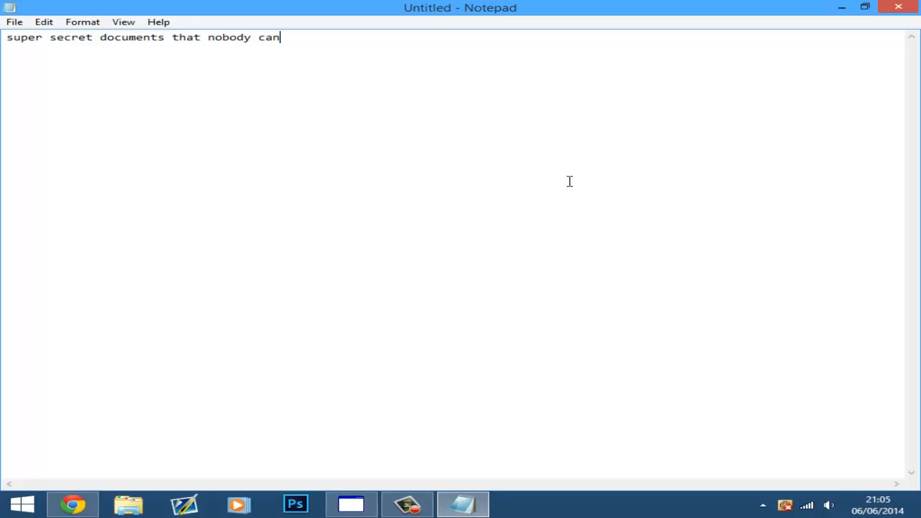
type("ever sevr")
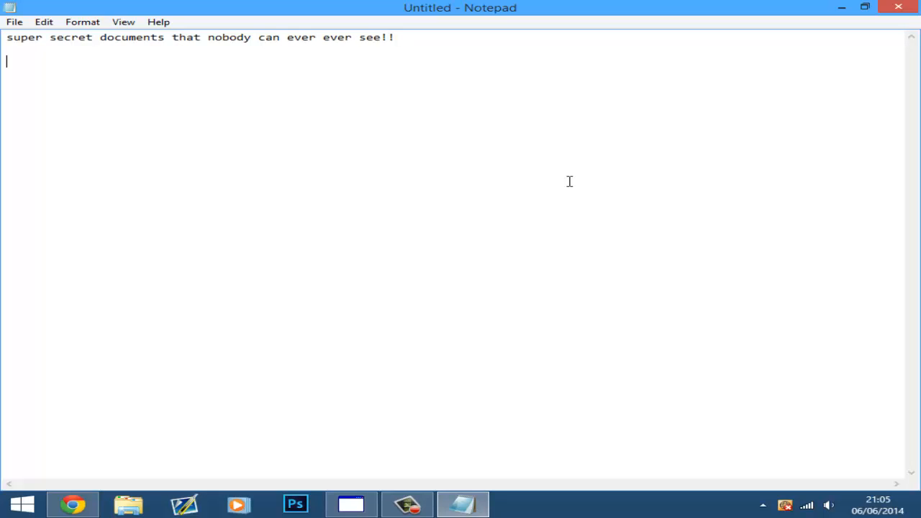
Step: Add a line of random letters, erase stray characters and select all the text
type("dhseifjriufge0girt-ih")
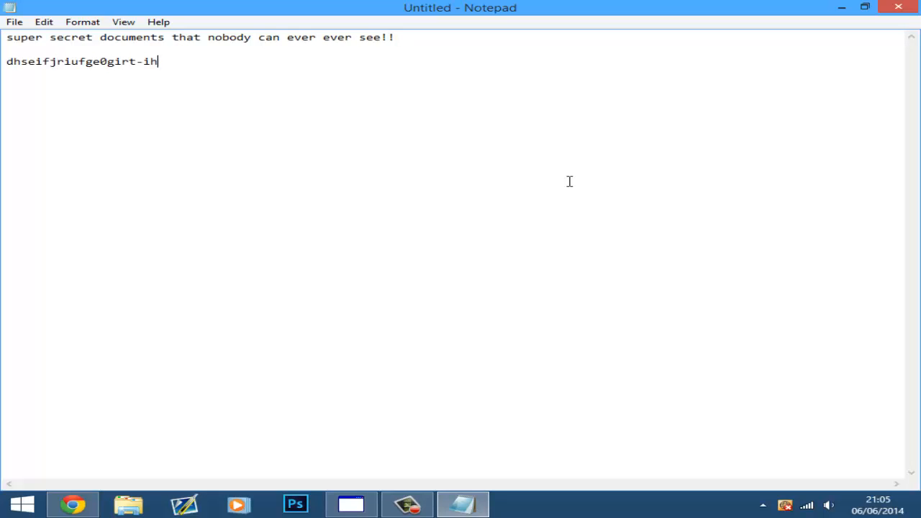
key("Backspace")
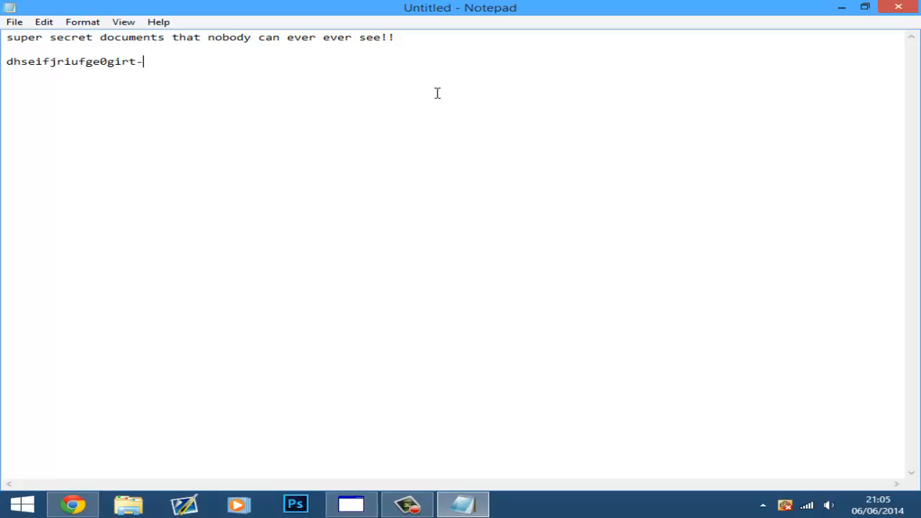
key("ctrl+a")
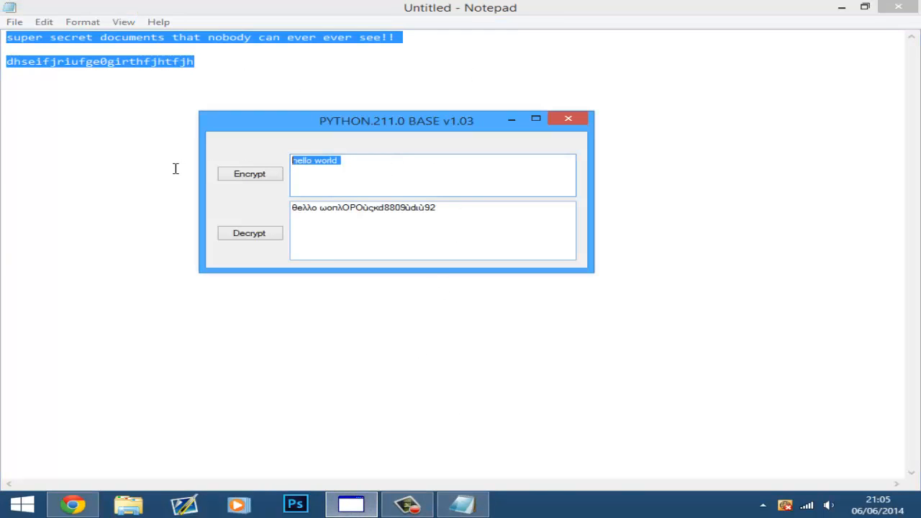
Step: Clear the hello world test, encrypt the pasted Notepad text and run the scrambled output through again
left_click(250, 174)
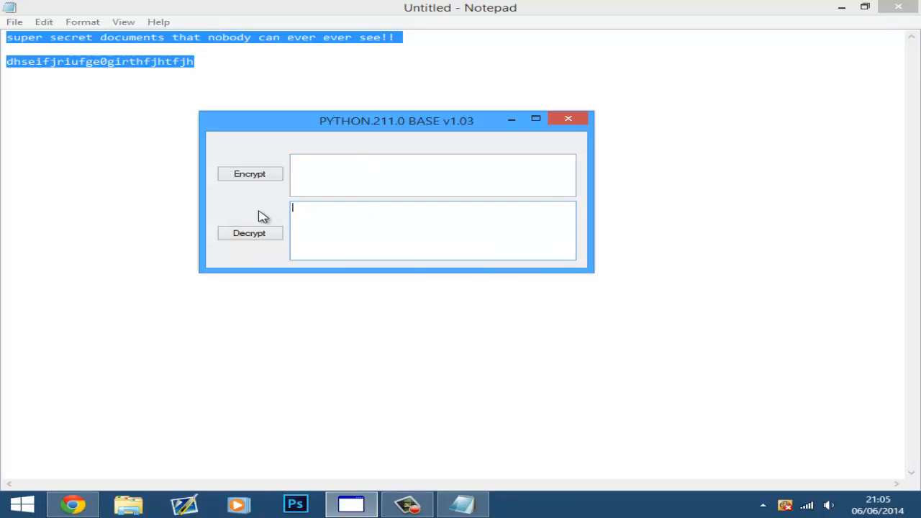
left_click(250, 173)
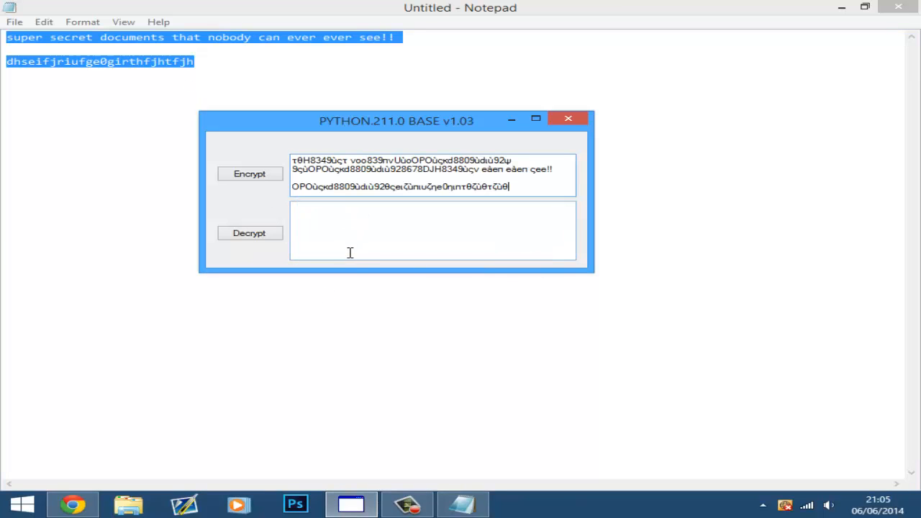
left_click(249, 233)
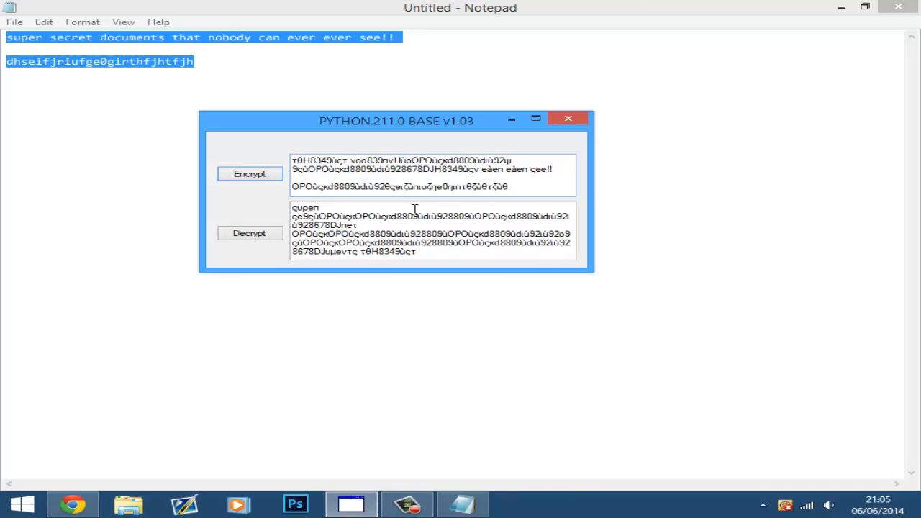
left_click(250, 174)
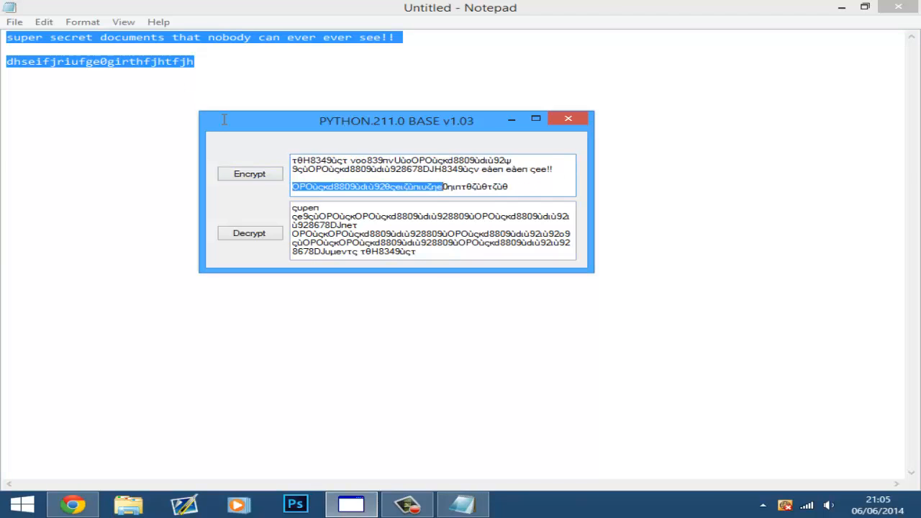
Step: Decrypt the scrambled text twice to recover the Notepad sentence, then encrypt it once more
left_click(249, 174)
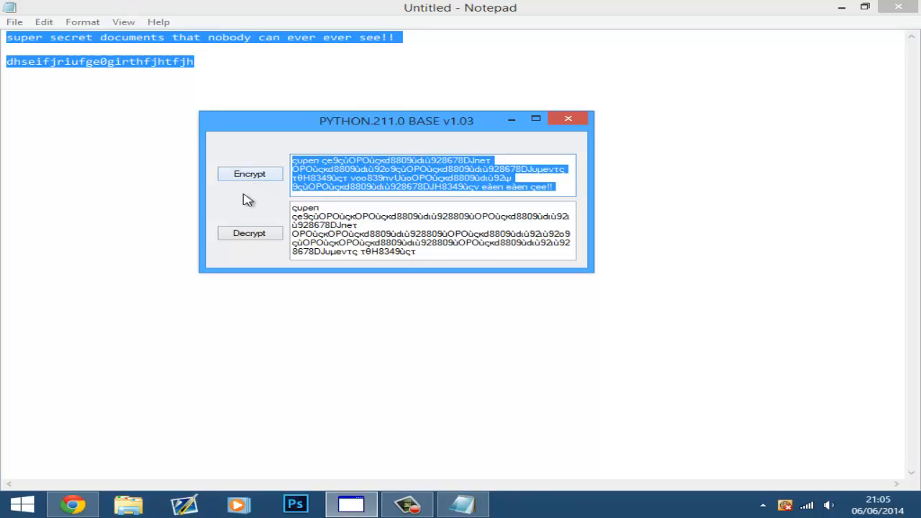
left_click(250, 233)
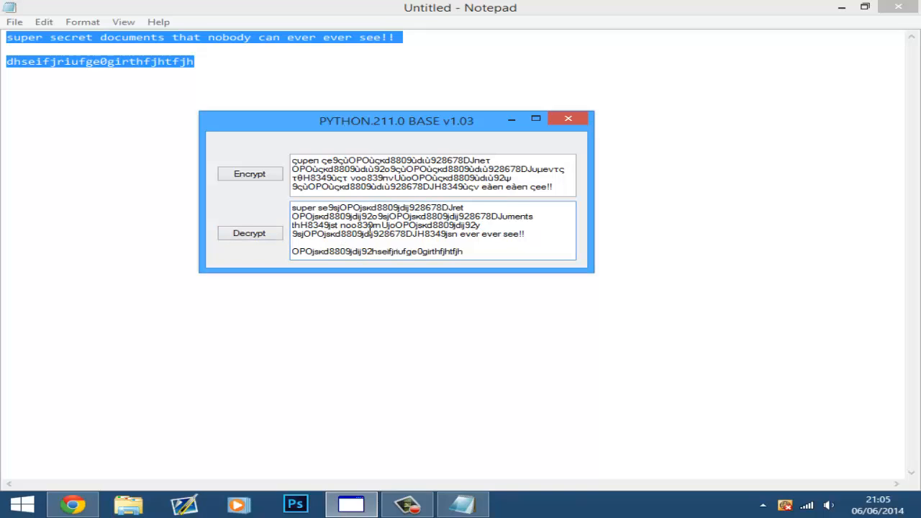
left_click(568, 118)
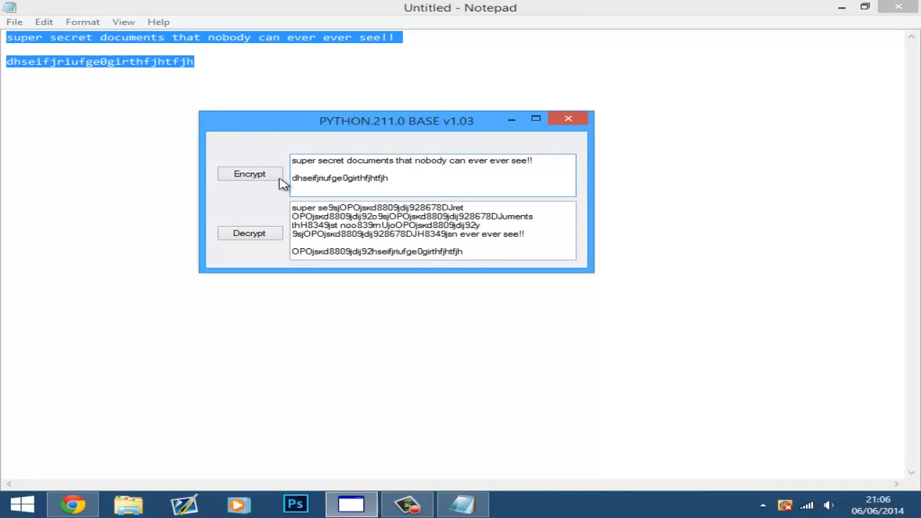
left_click(249, 173)
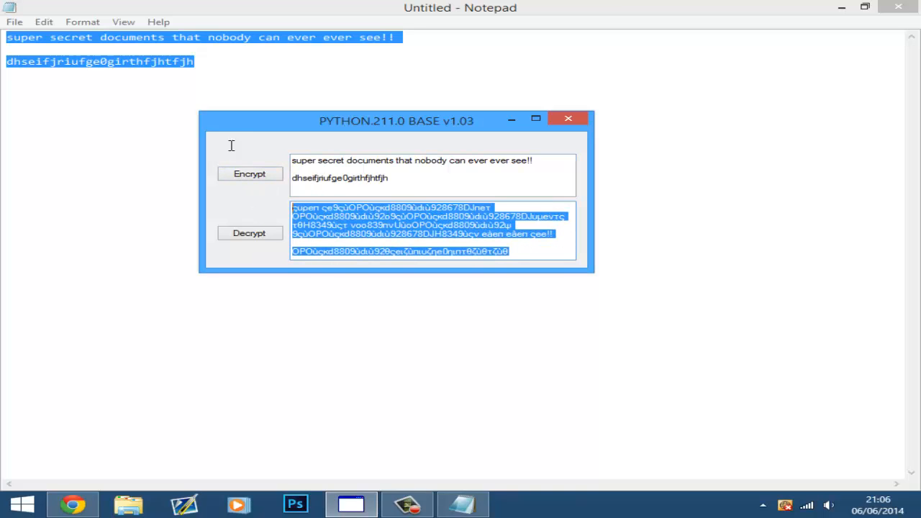
mouse_move(227, 161)
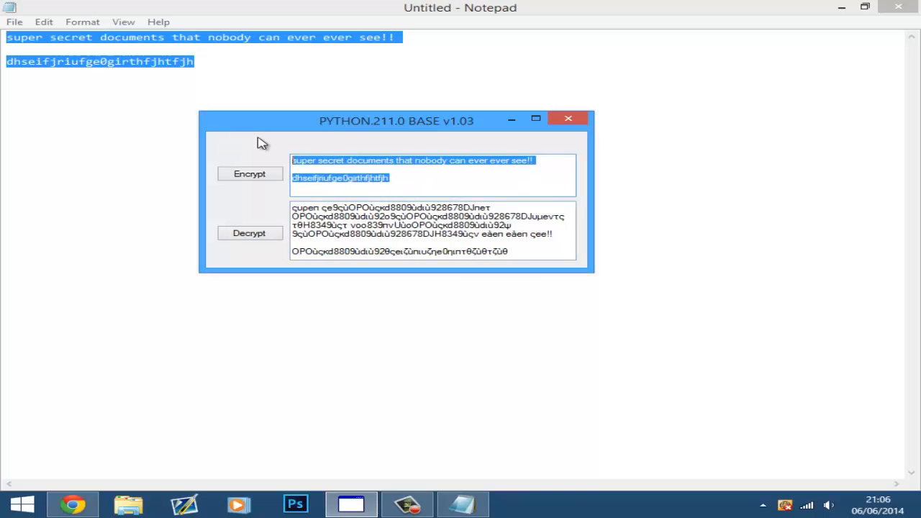
left_click(250, 174)
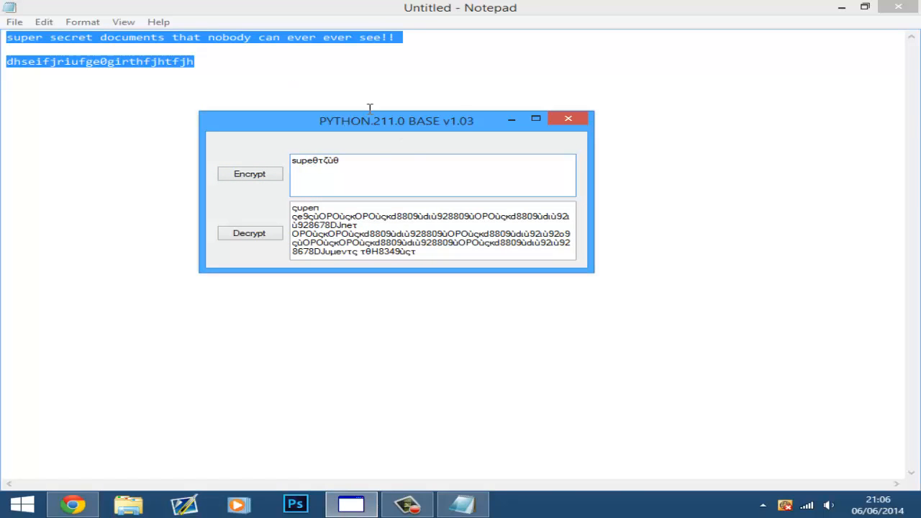
Step: Encrypt 'super secret stuff' and decrypt the scramble back into a partly garbled phrase ending in stuff
type("super")
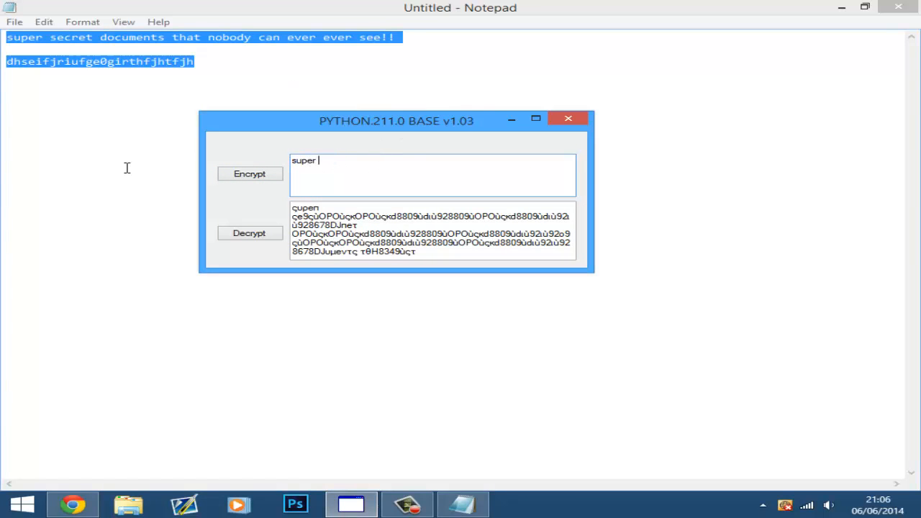
type("secret s")
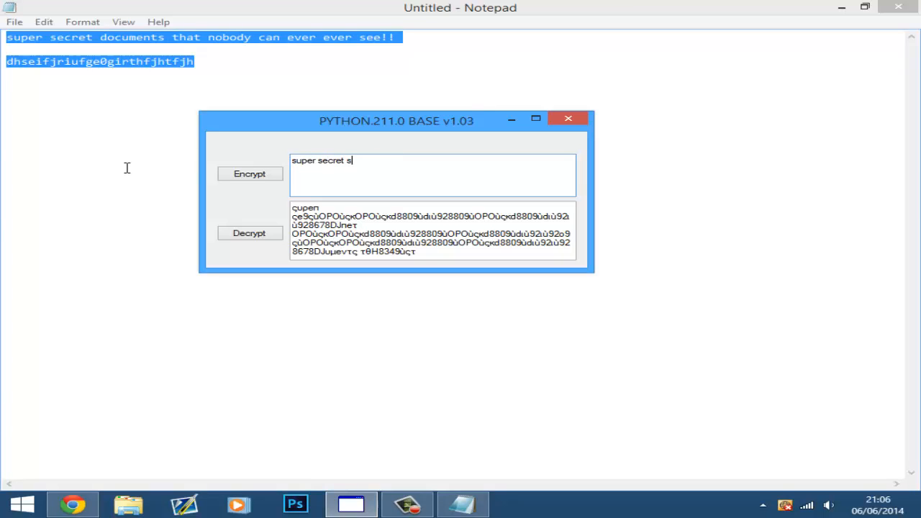
left_click(250, 174)
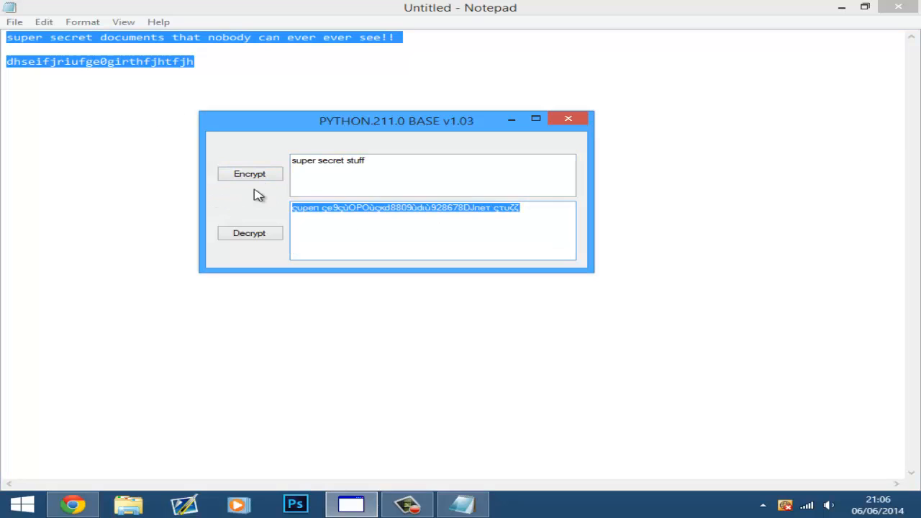
left_click(250, 174)
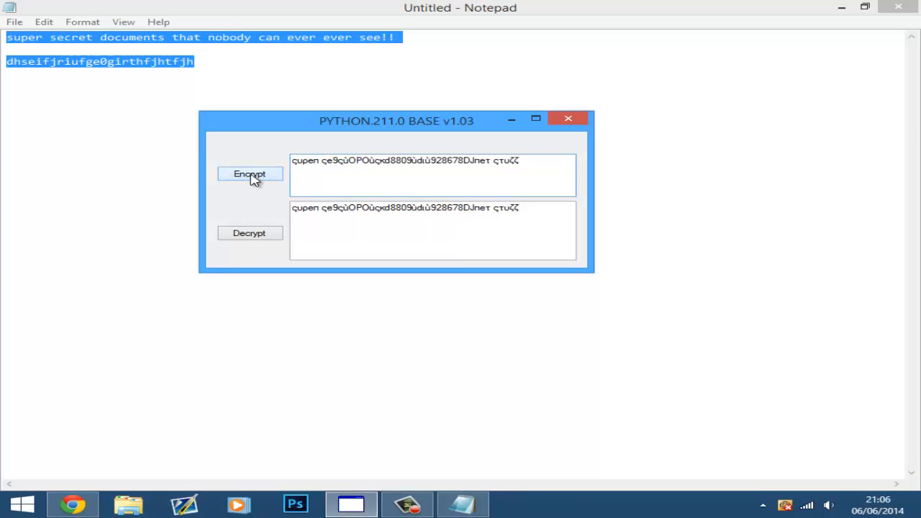
left_click(249, 233)
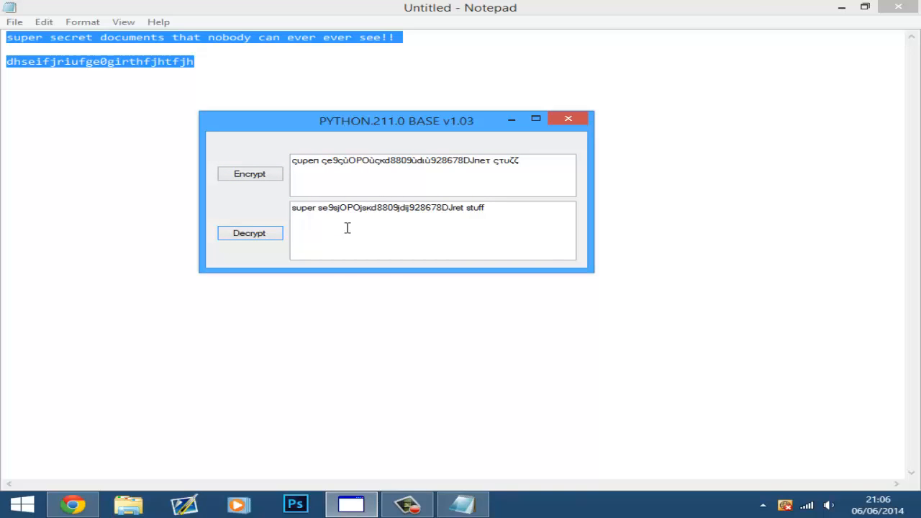
mouse_move(456, 214)
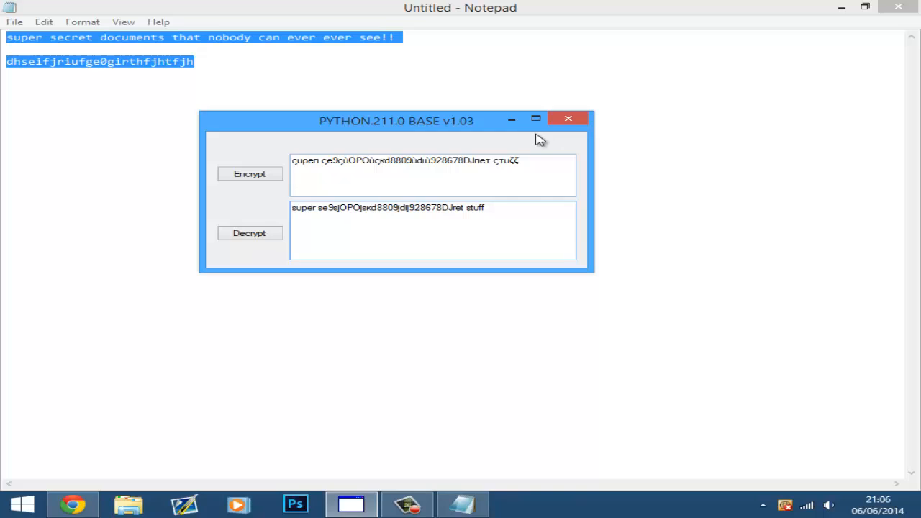
Step: Close the tool and Notepad, then relaunch the 12 Bit encryption tool from the desktop
left_click(568, 118)
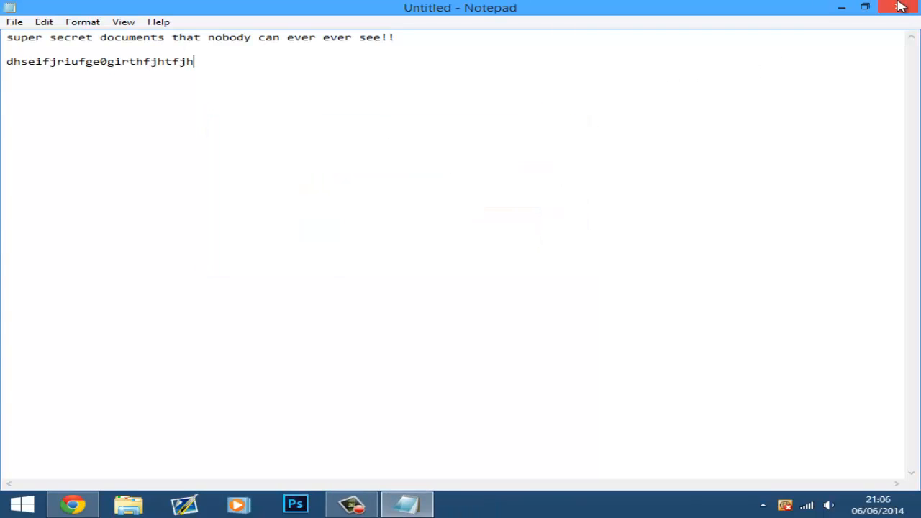
left_click(902, 7)
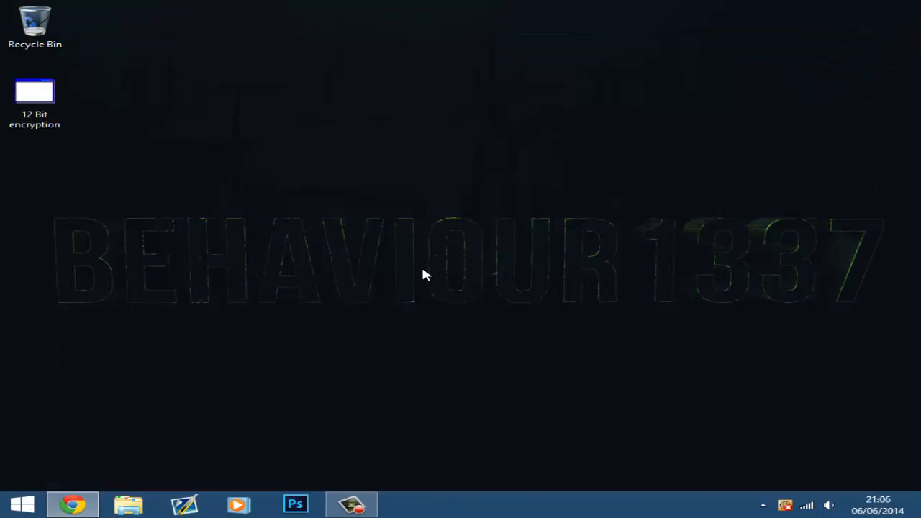
mouse_move(212, 319)
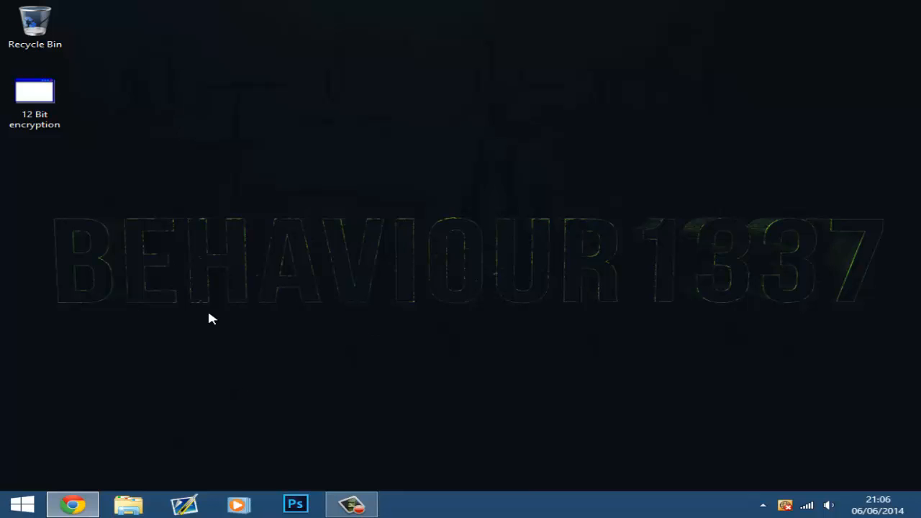
double_click(35, 91)
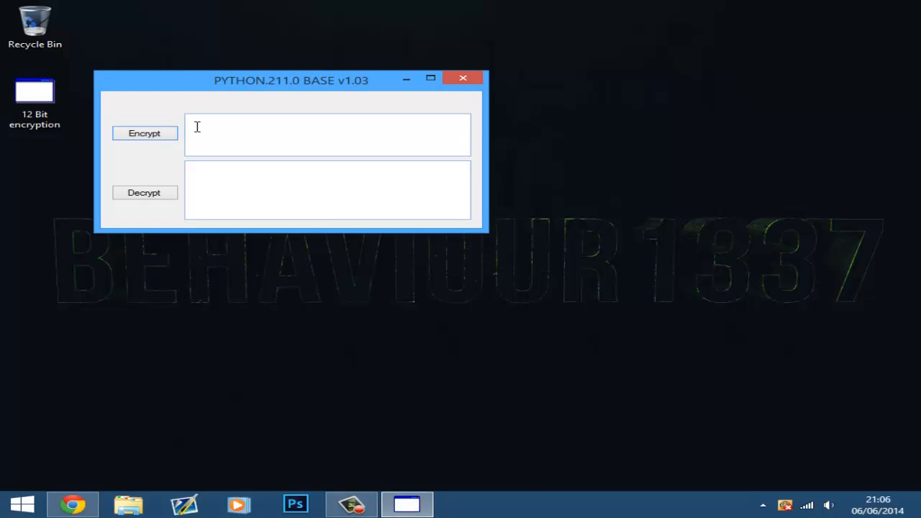
Step: Encrypt 'hello' into θελλο and decrypt it back to 'hello' intact
type("hel")
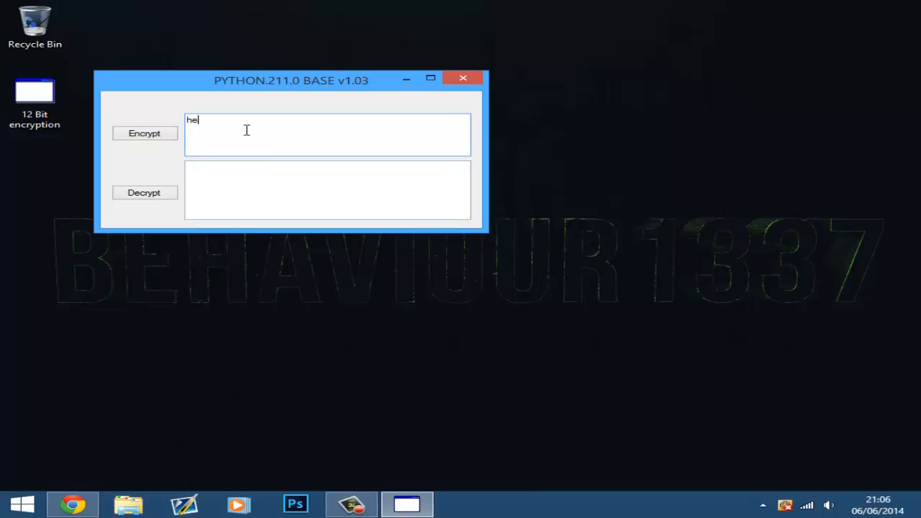
left_click(144, 133)
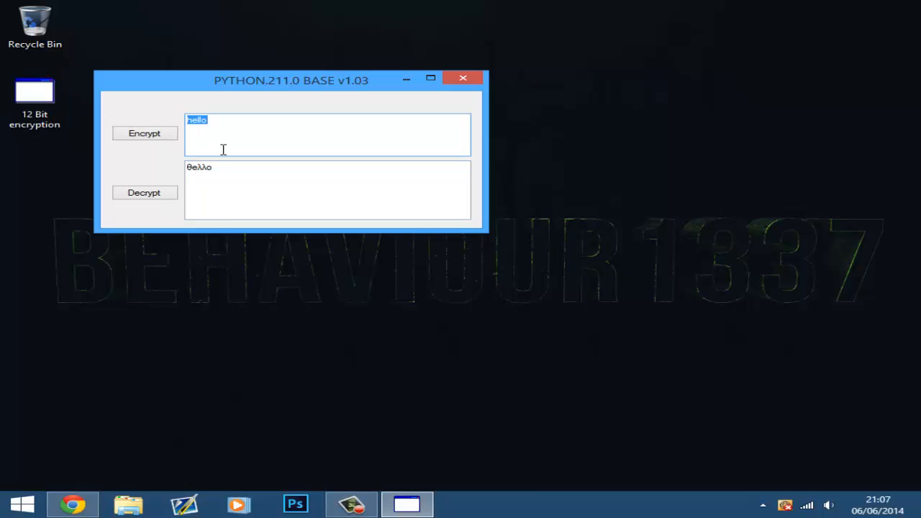
left_click(144, 192)
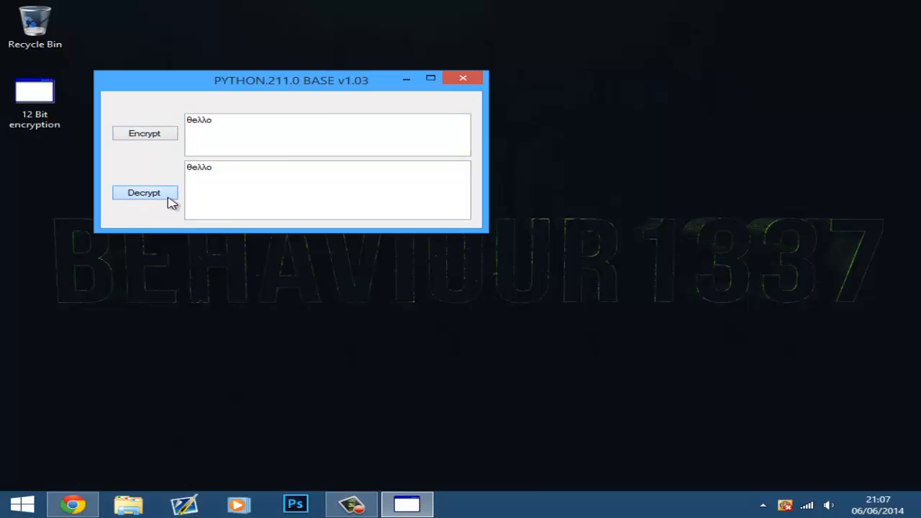
left_click(144, 193)
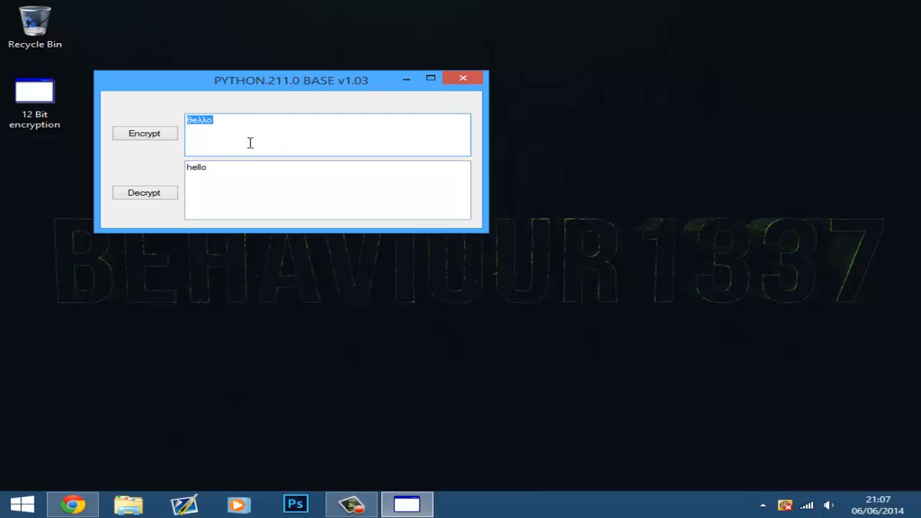
Step: Enter the random string 'hejwdiwedj', which stays unchanged, and close the encryption tool
type("hejwdiwedj")
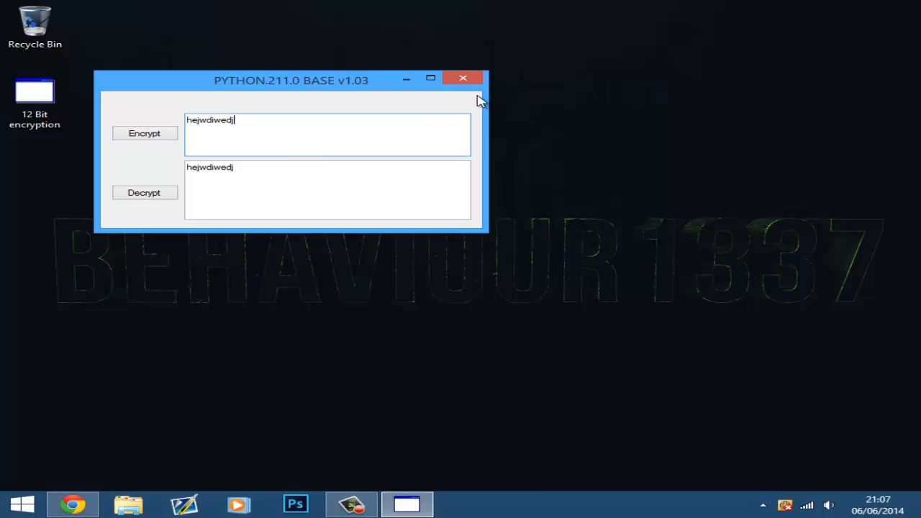
left_click(463, 78)
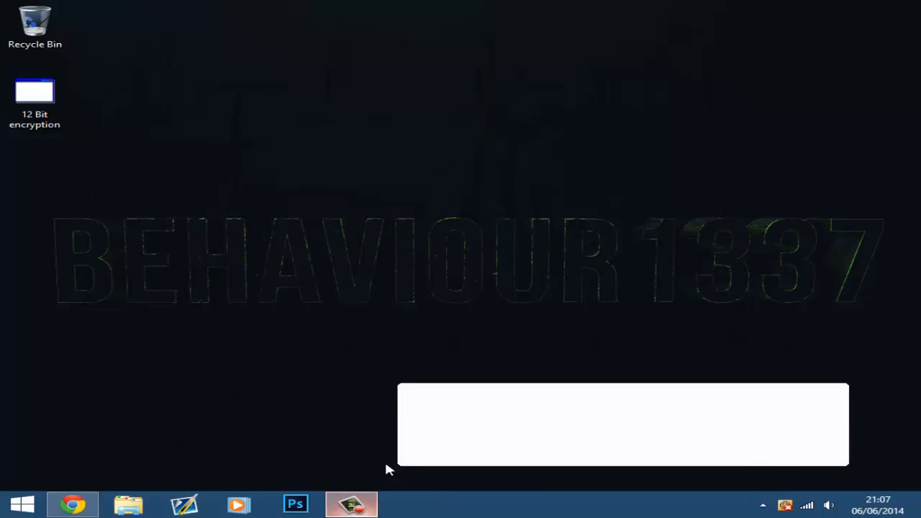